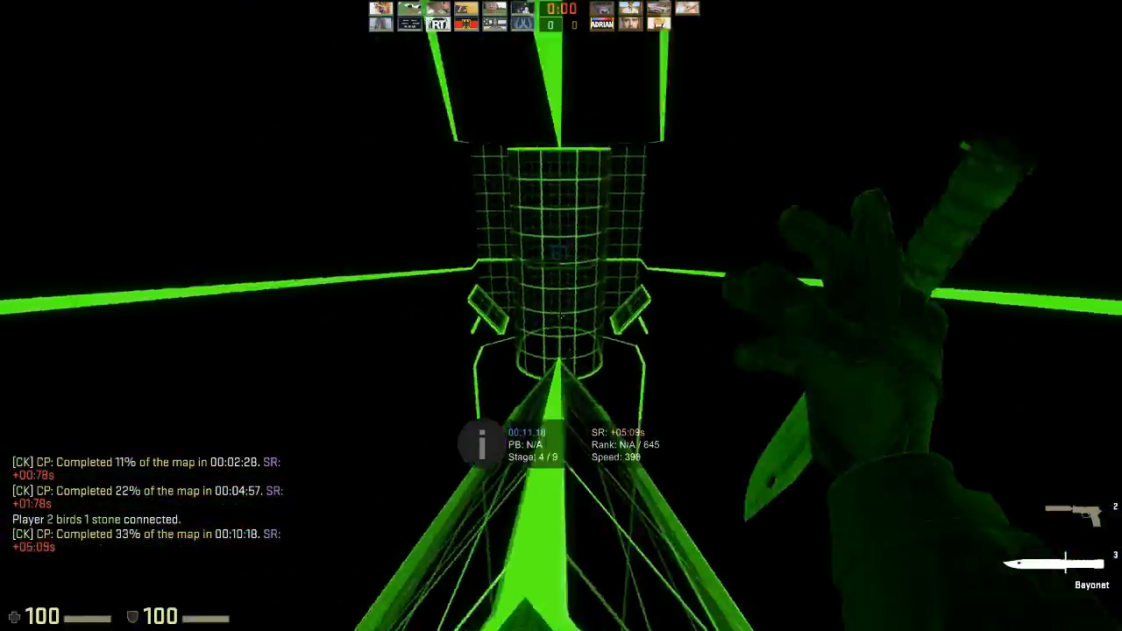
mouse_move(561, 316)
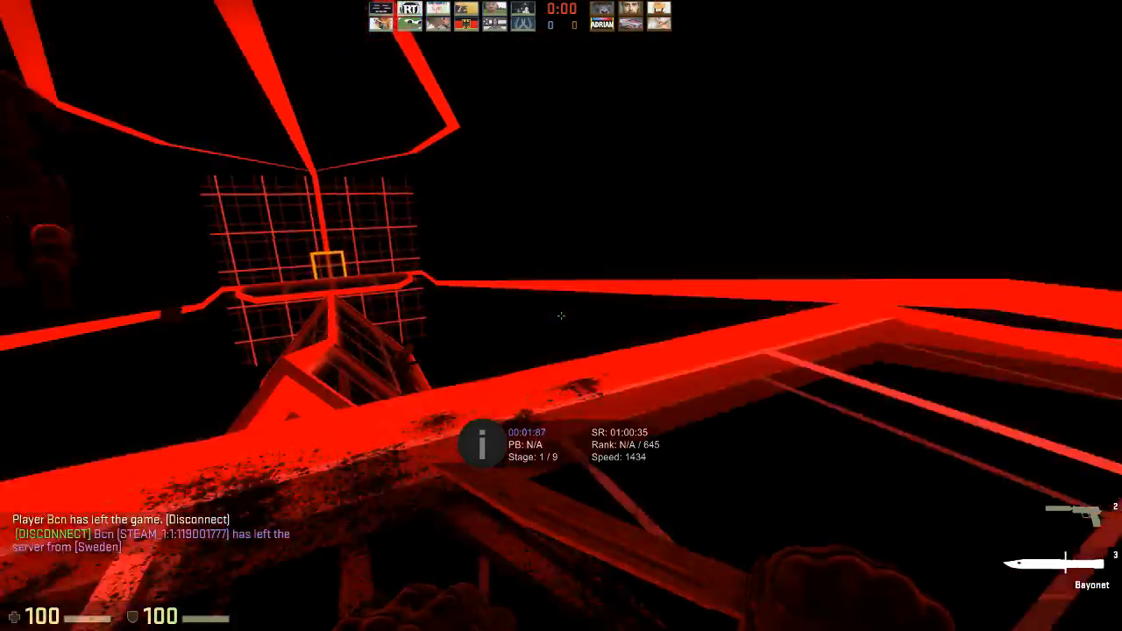
mouse_move(561, 315)
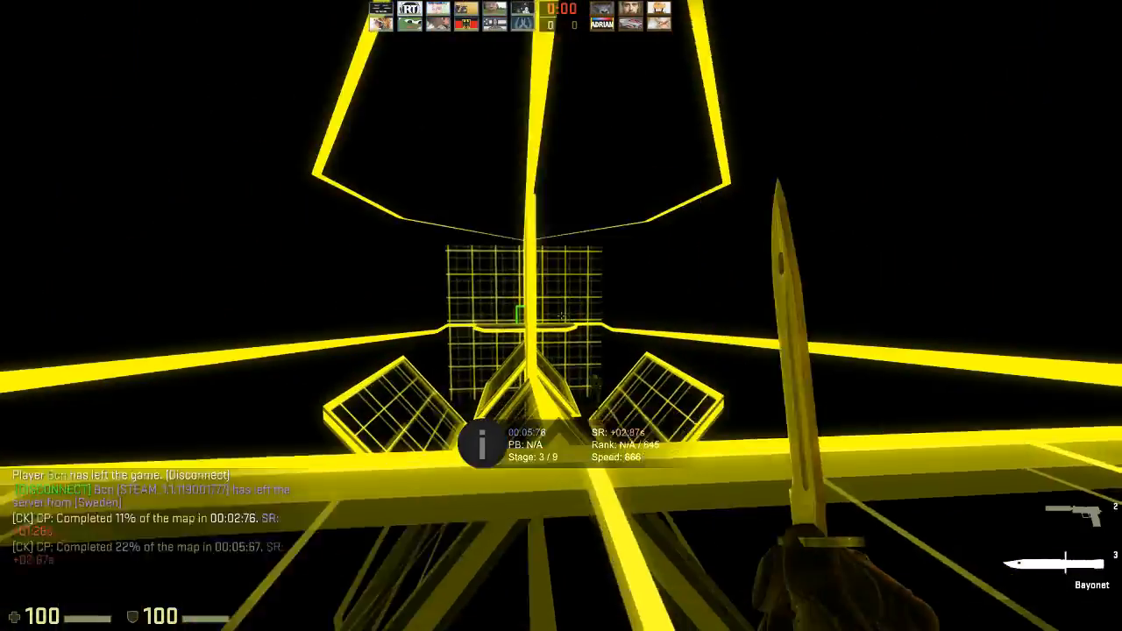
mouse_move(561, 315)
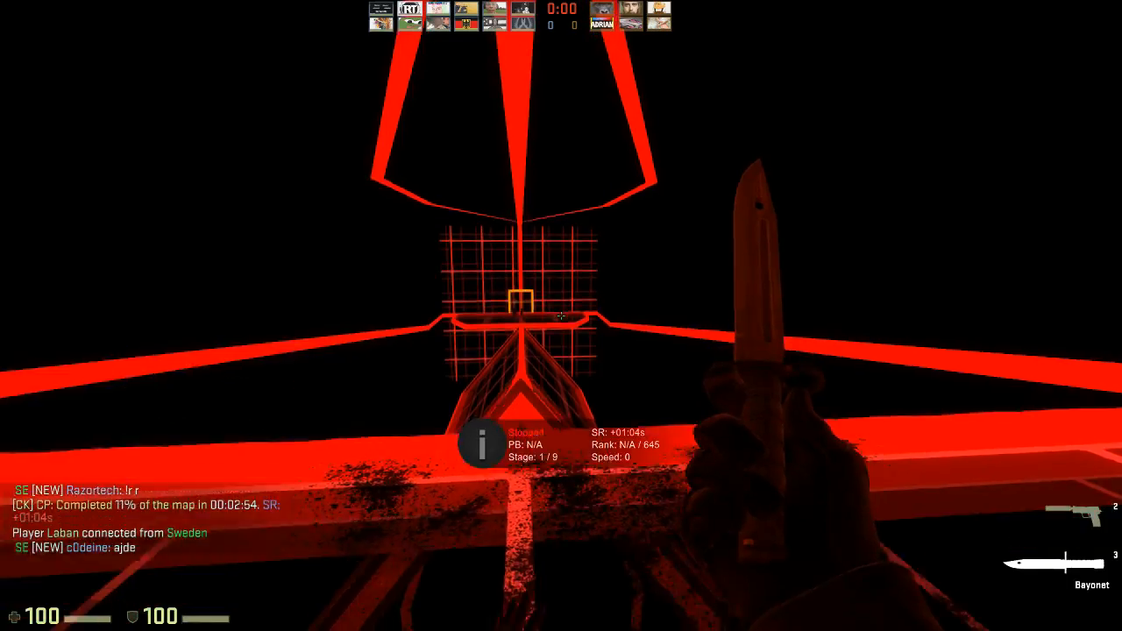
mouse_move(561, 315)
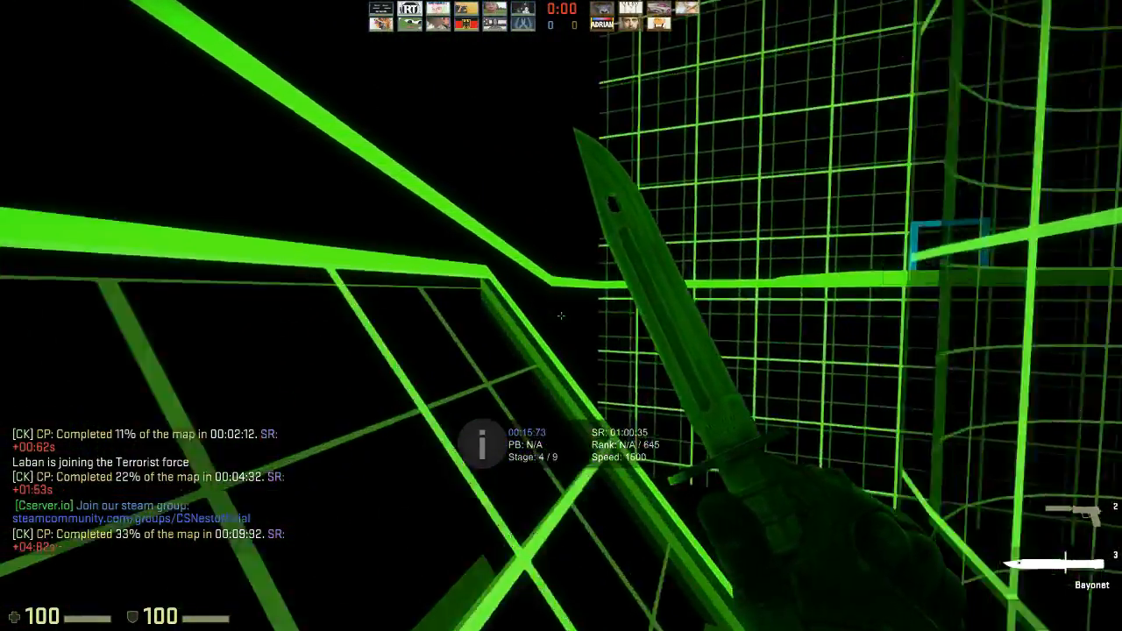
mouse_move(561, 316)
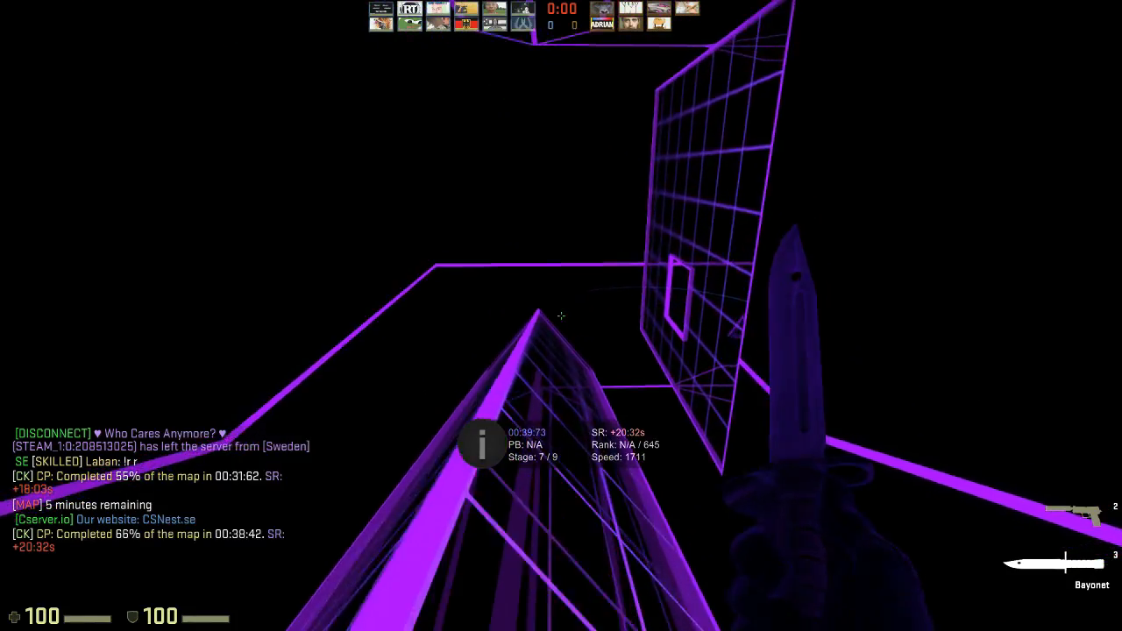
mouse_move(561, 316)
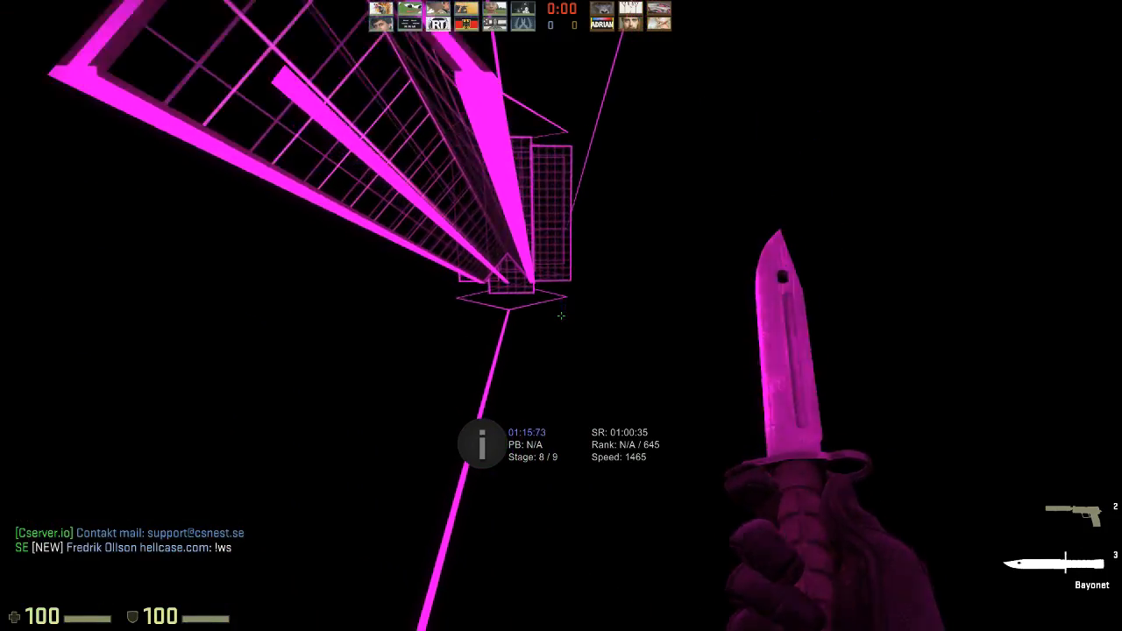
mouse_move(561, 316)
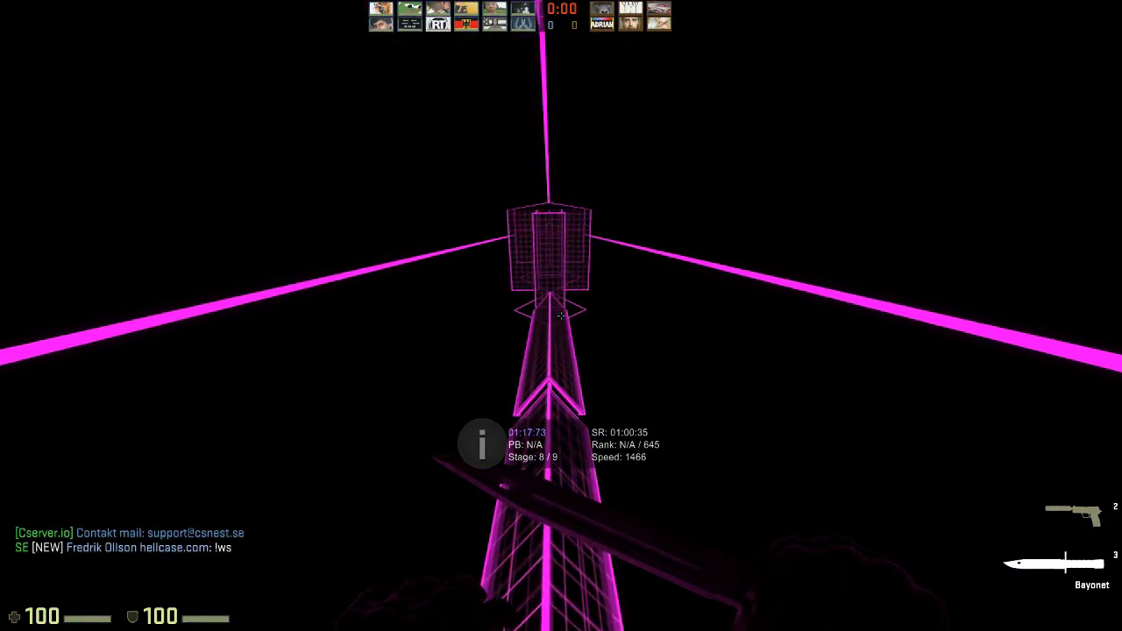
mouse_move(561, 315)
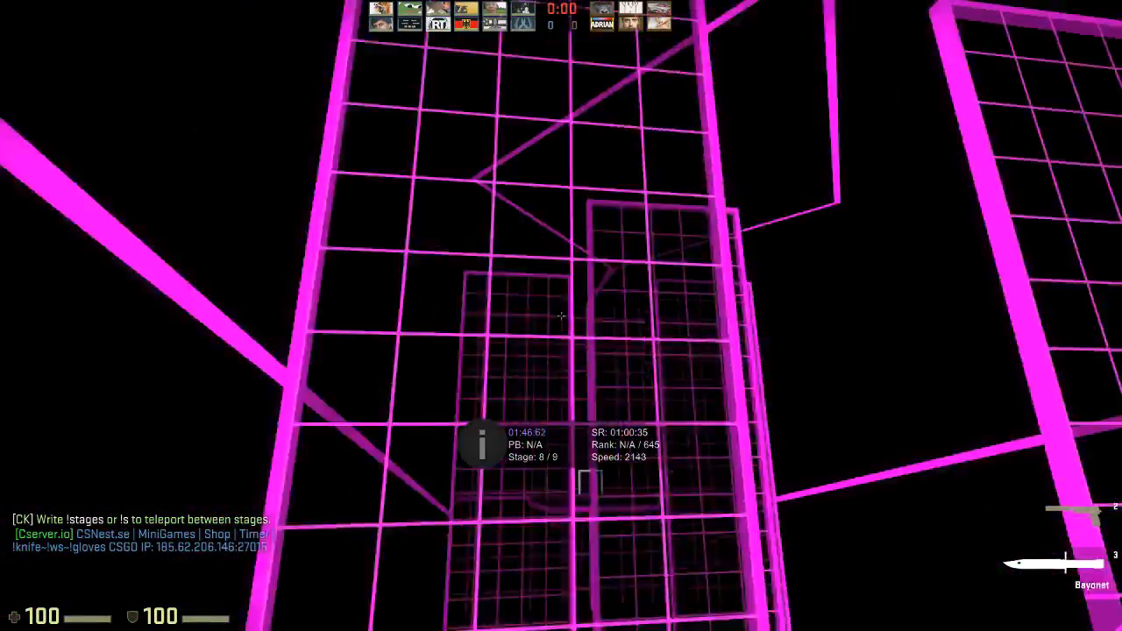
mouse_move(561, 315)
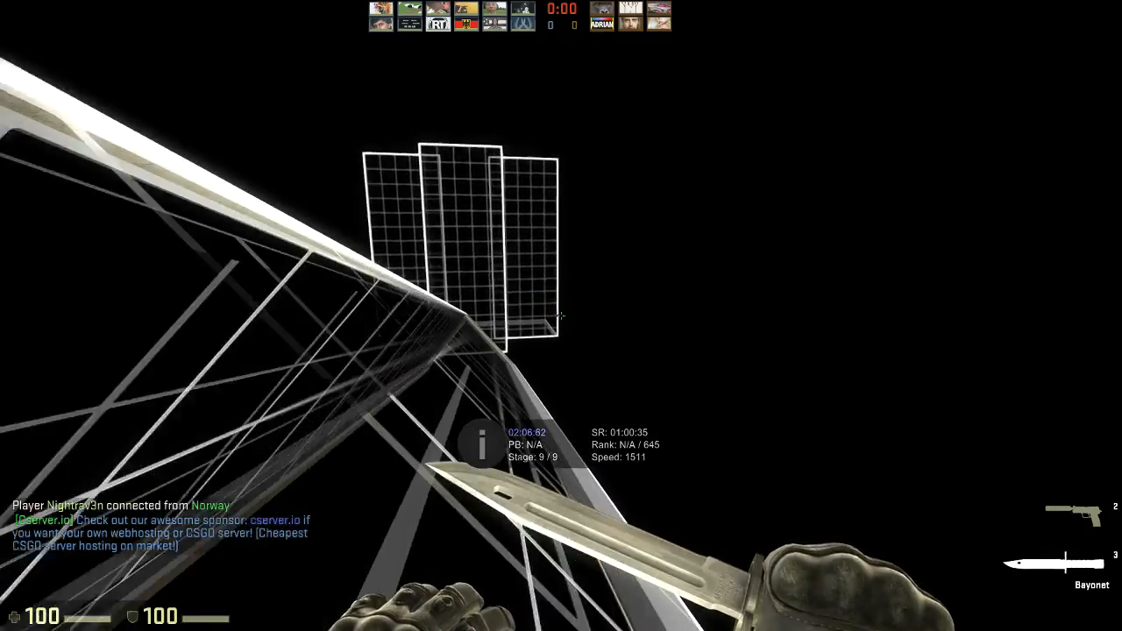
mouse_move(561, 315)
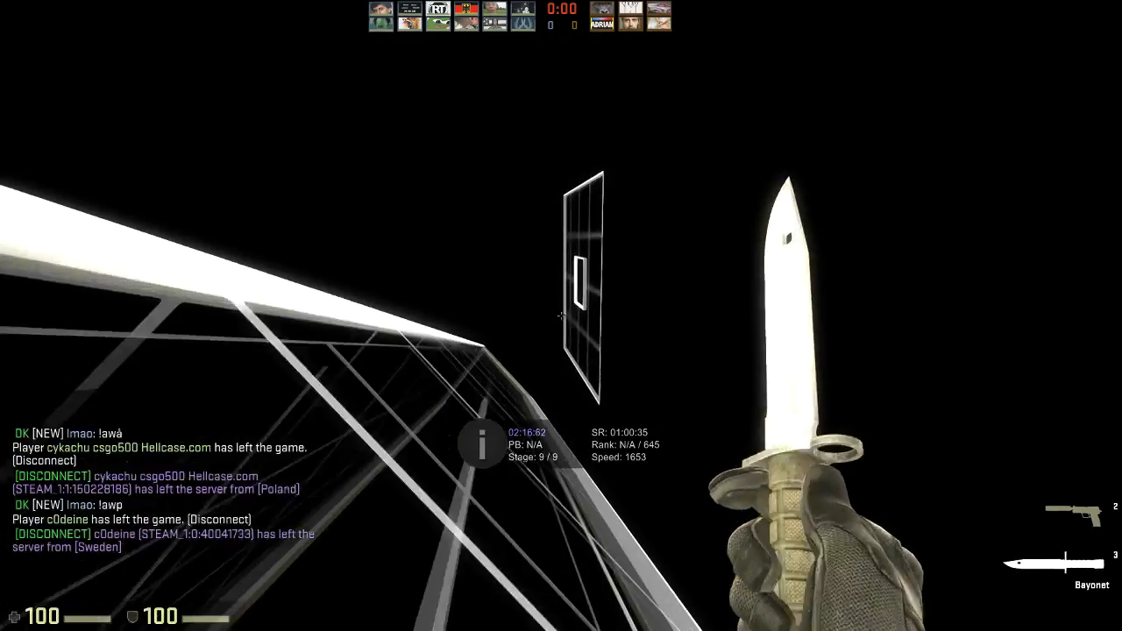
mouse_move(561, 316)
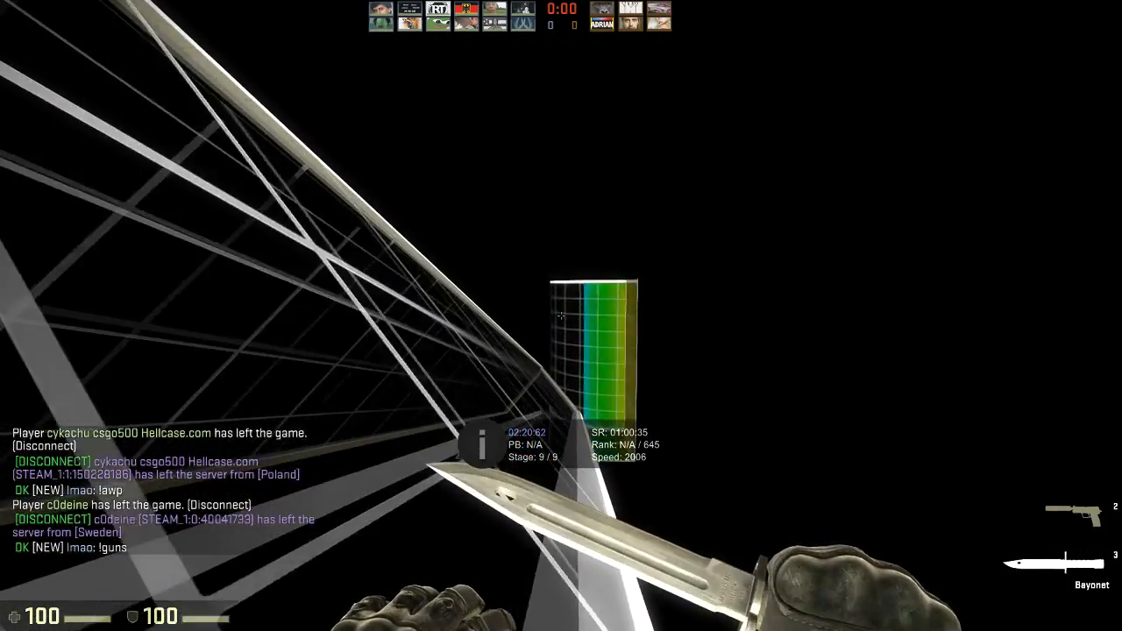
mouse_move(561, 316)
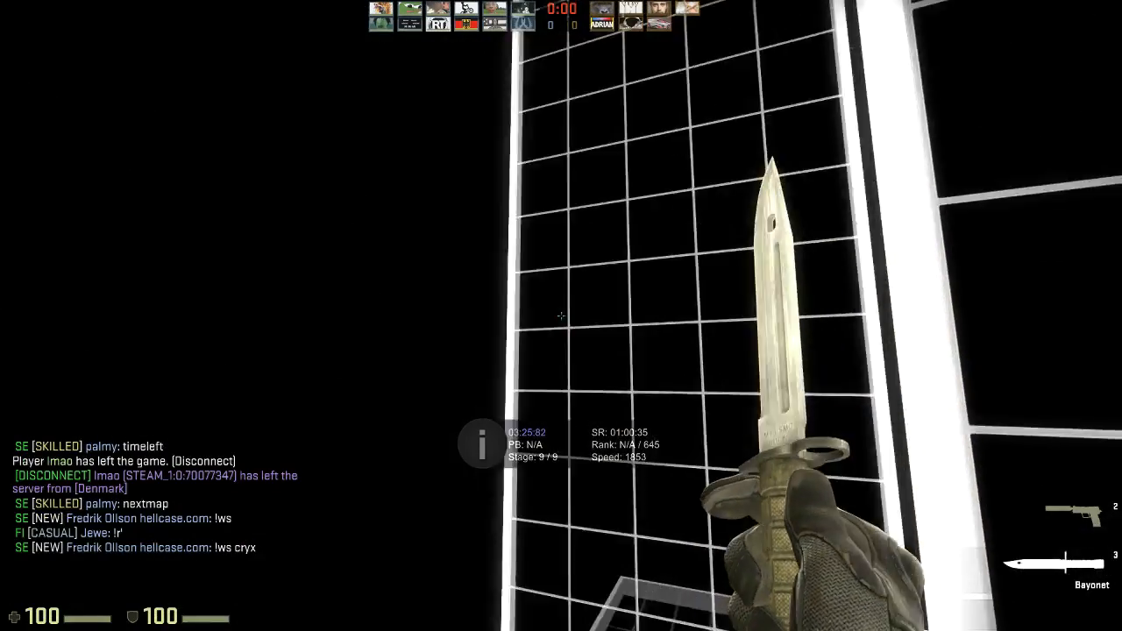
mouse_move(561, 315)
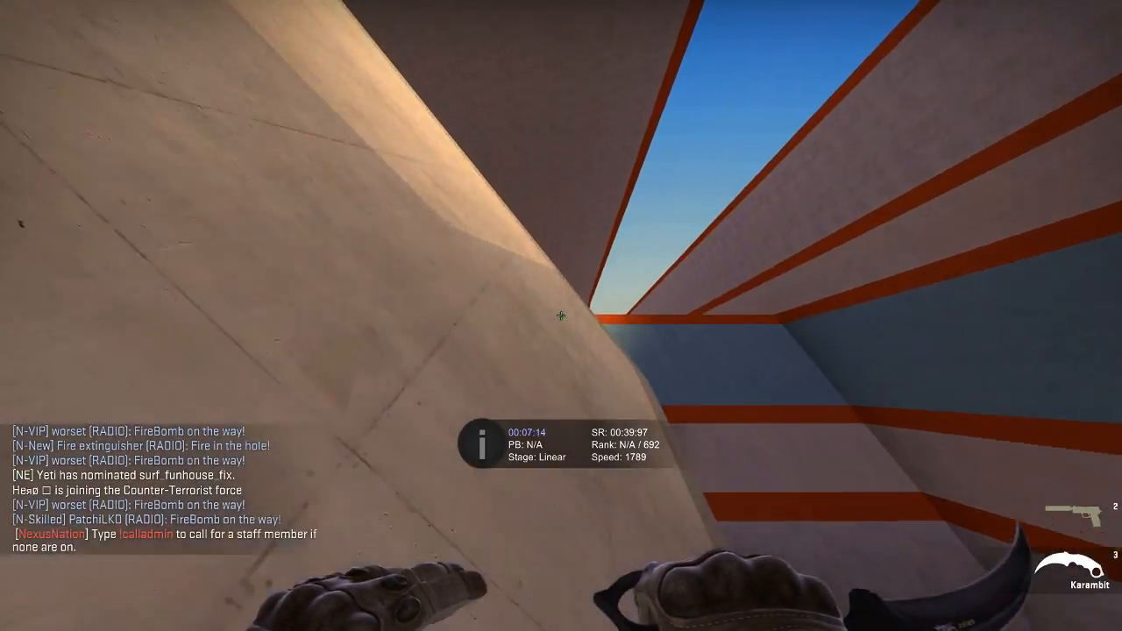
mouse_move(561, 315)
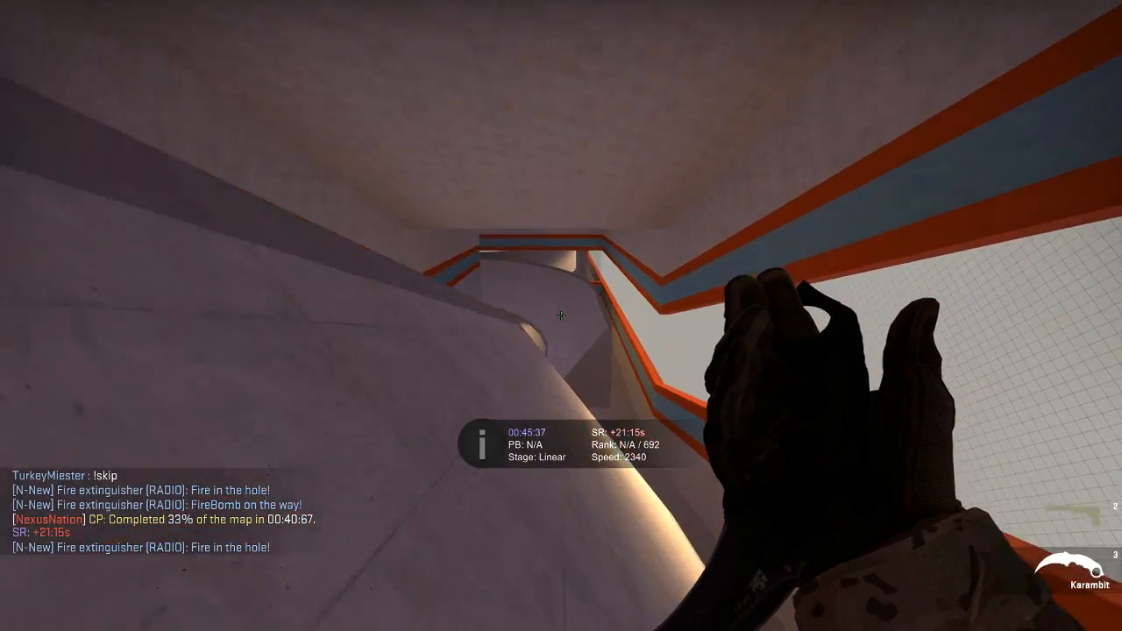
mouse_move(561, 316)
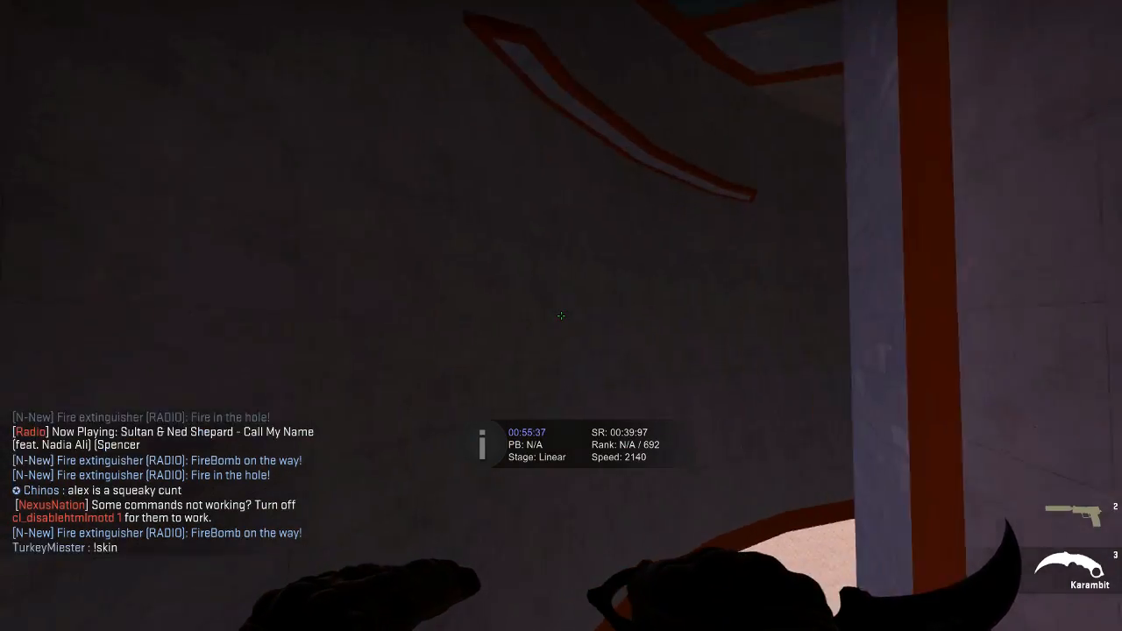
mouse_move(561, 315)
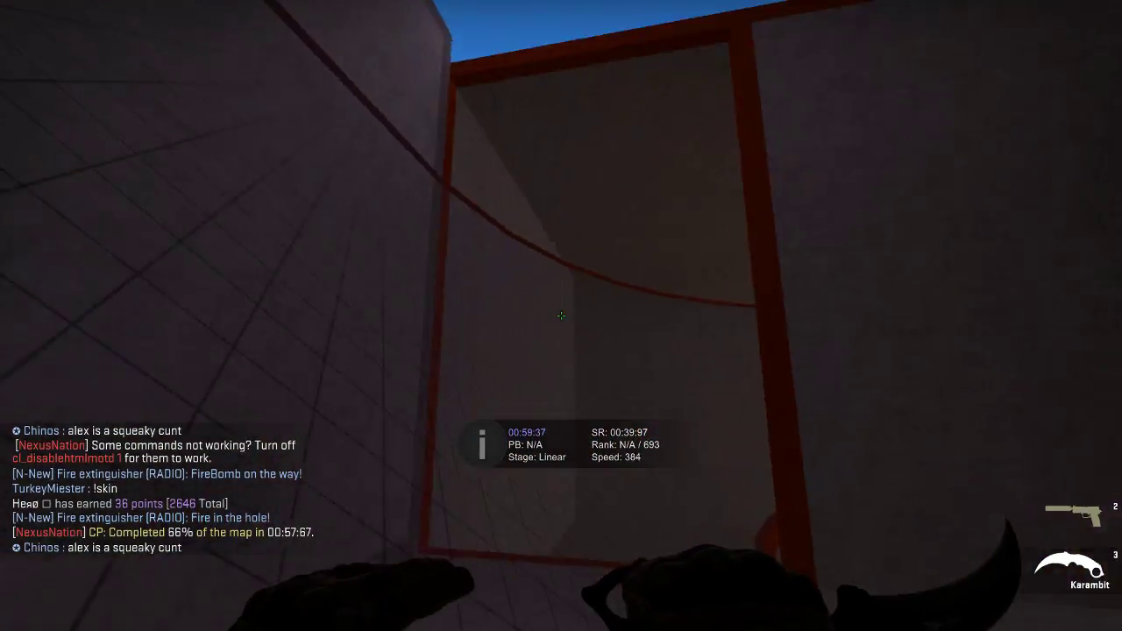
mouse_move(561, 316)
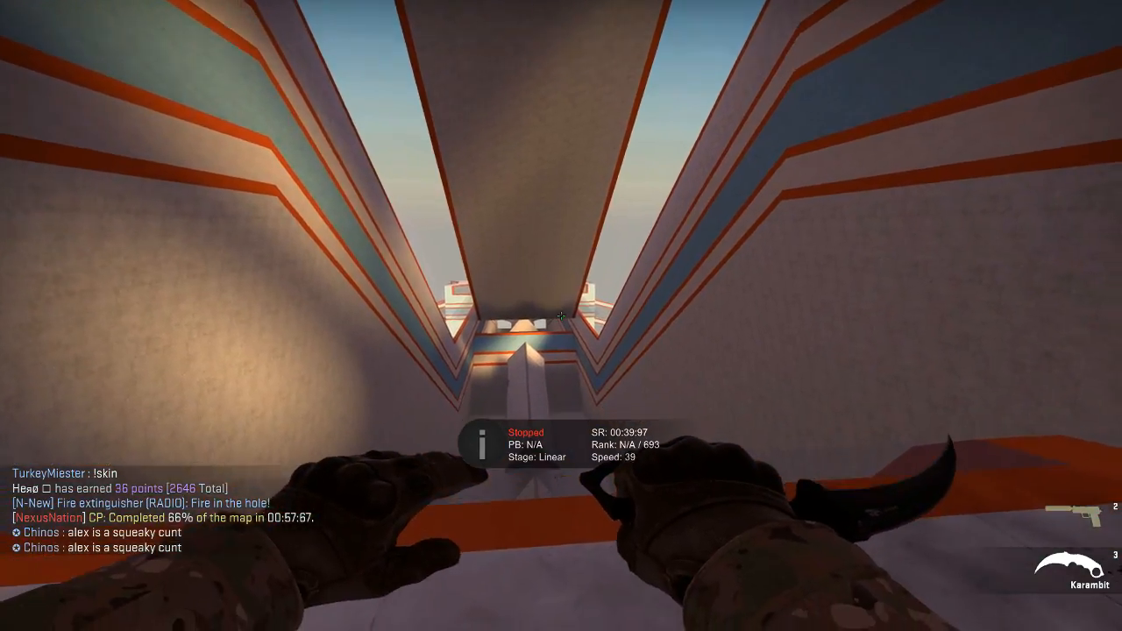
key(tab)
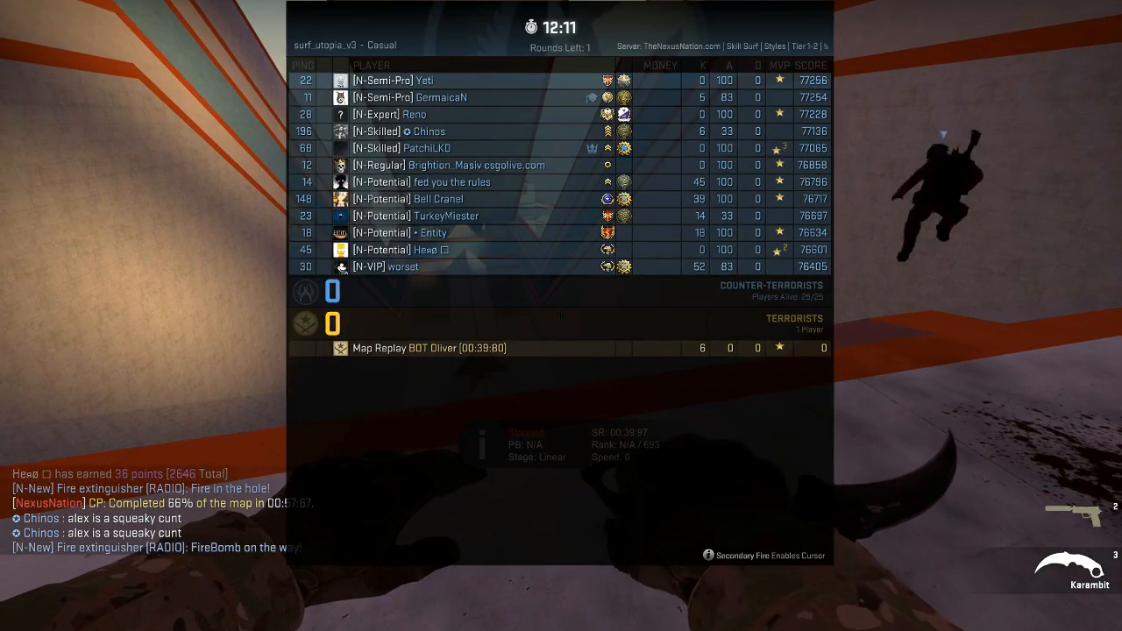
key(tab)
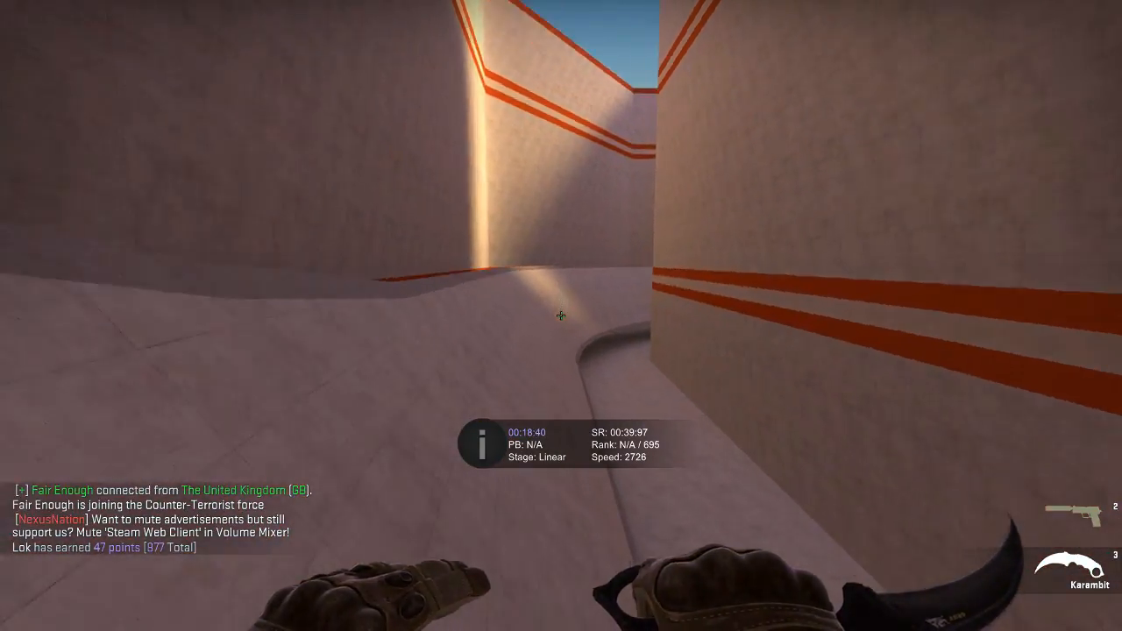
mouse_move(561, 315)
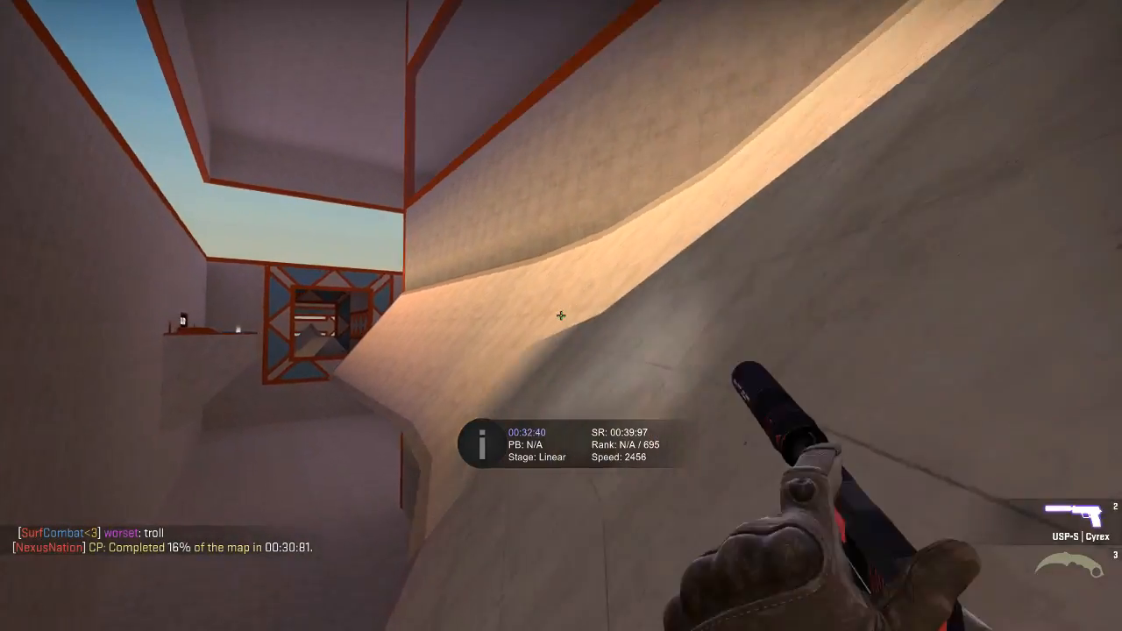
mouse_move(561, 316)
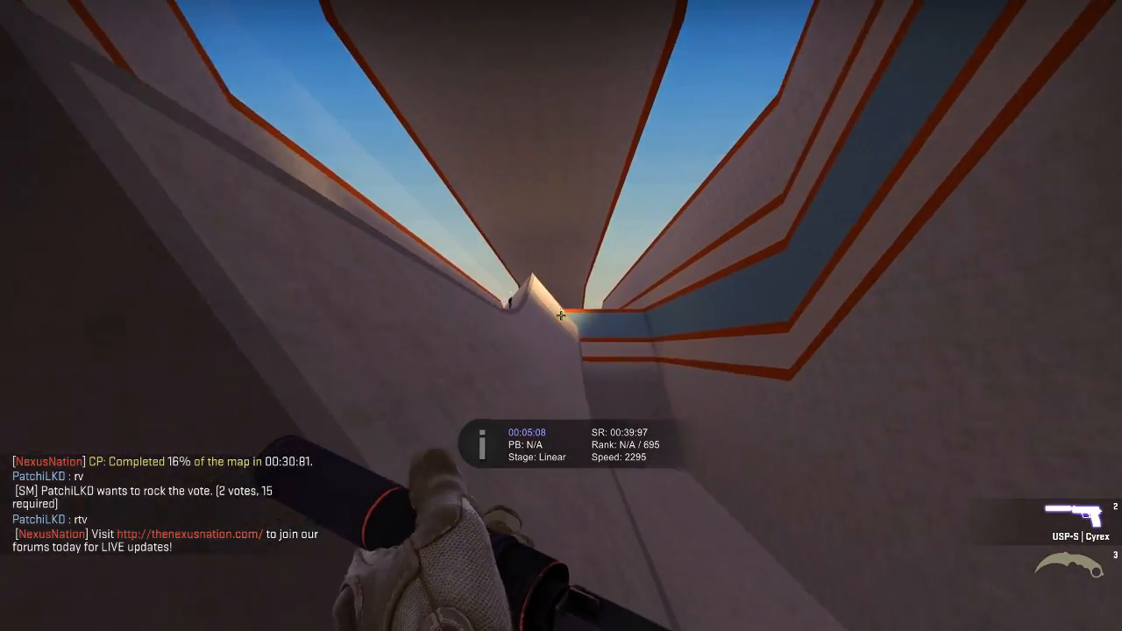
mouse_move(561, 315)
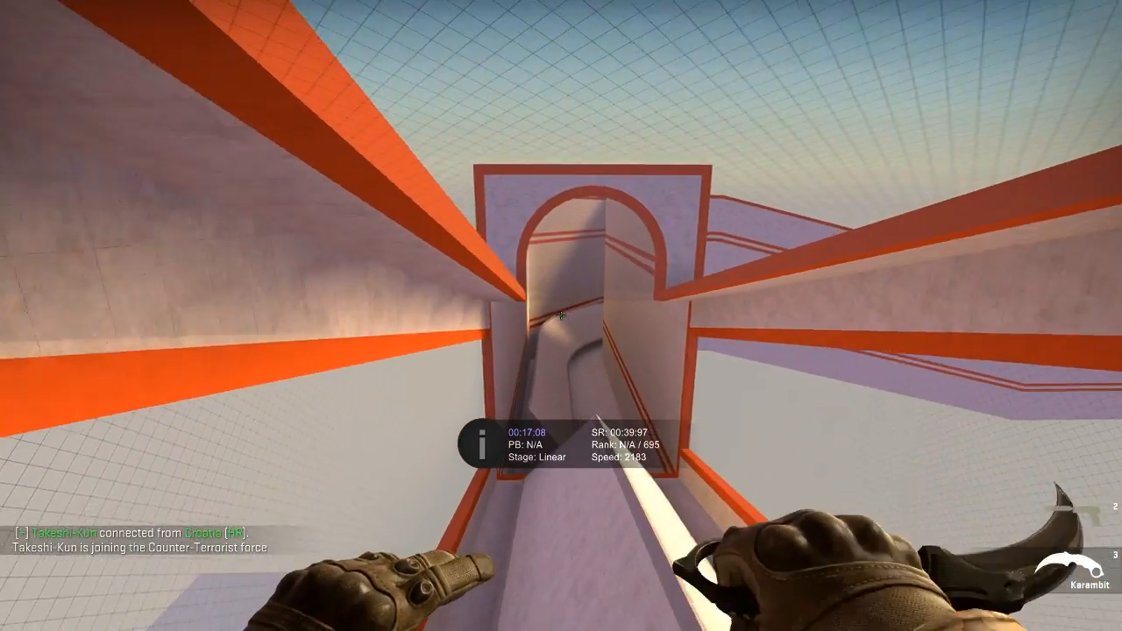
mouse_move(561, 315)
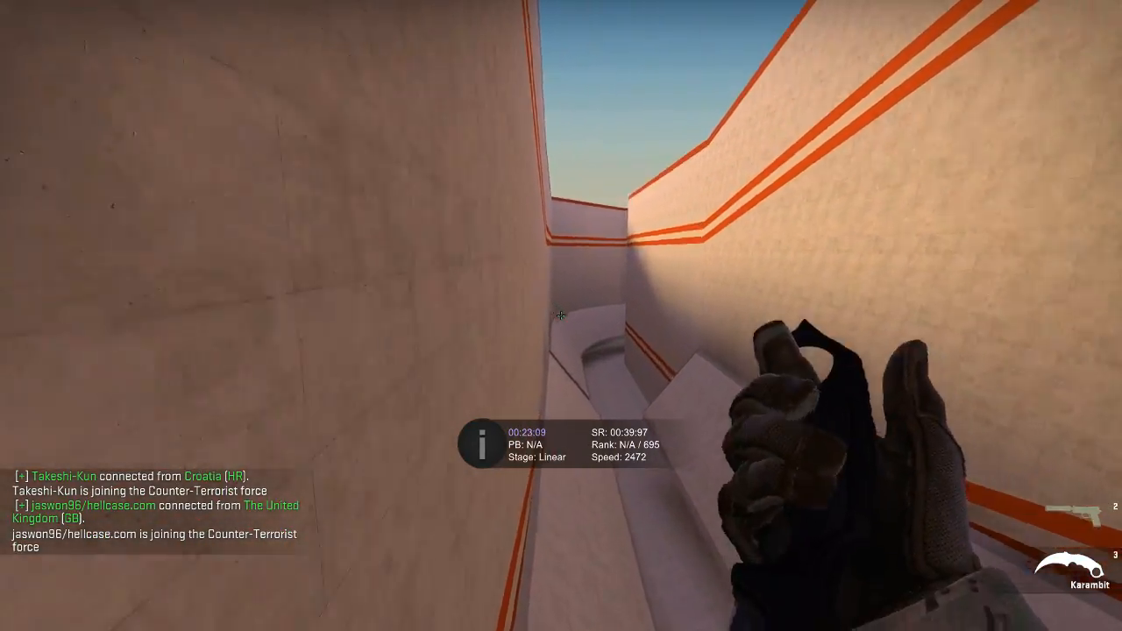
mouse_move(561, 315)
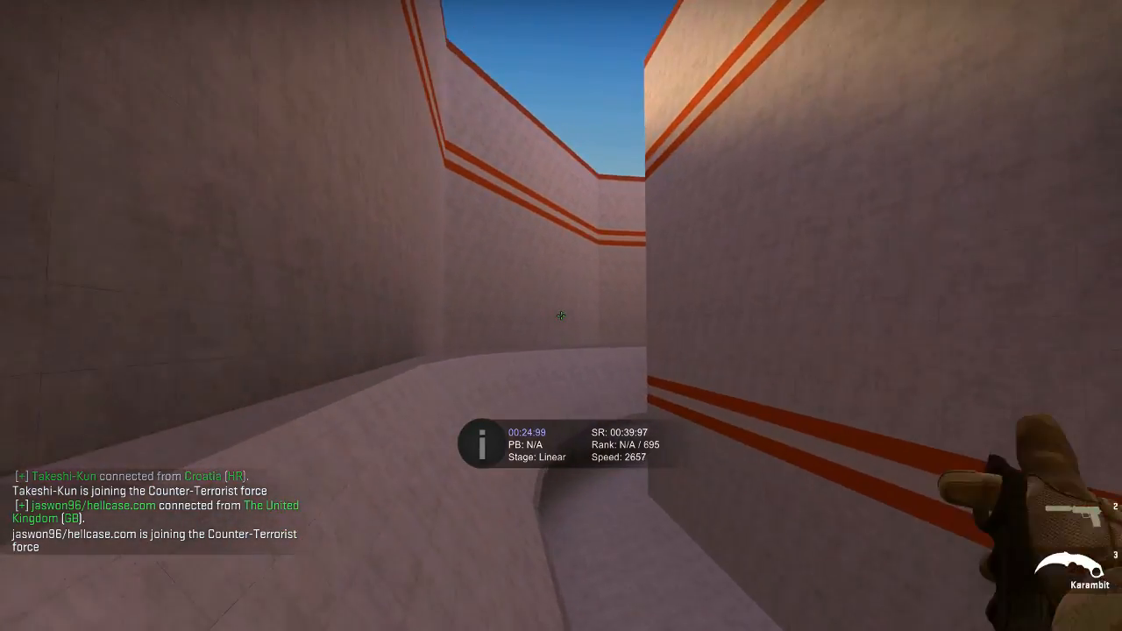